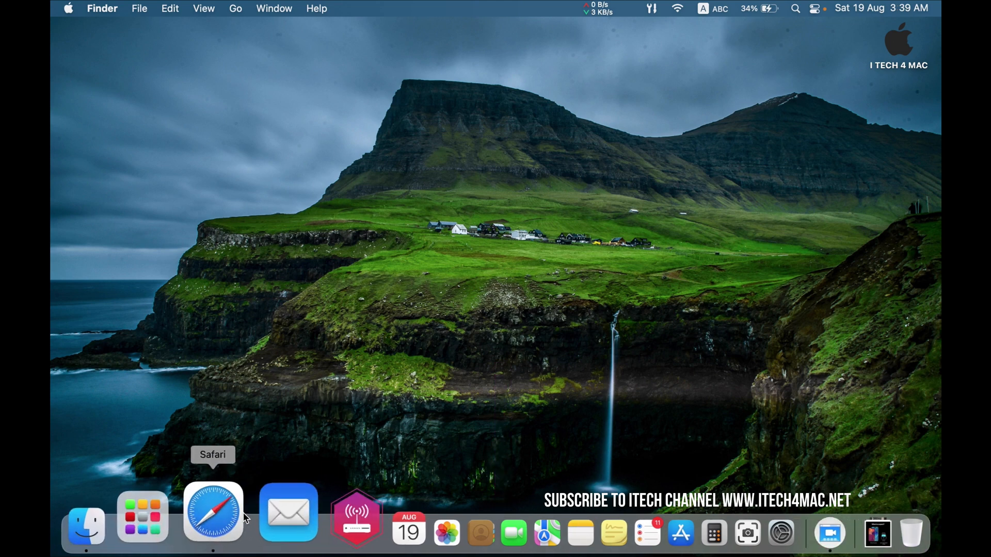
Open a private Safari window, go to google.com and type 'gibmac' into the search box
right_click(213, 512)
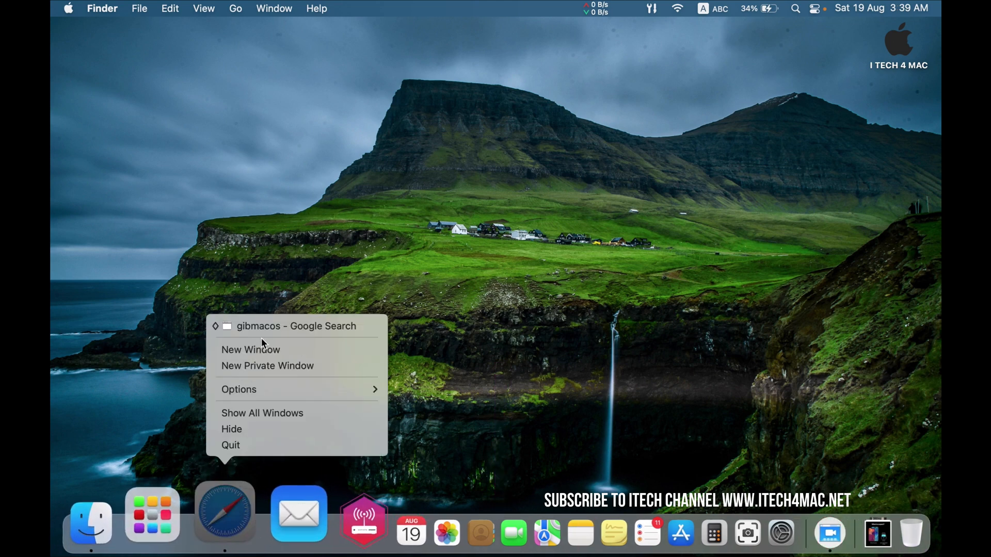
left_click(267, 365)
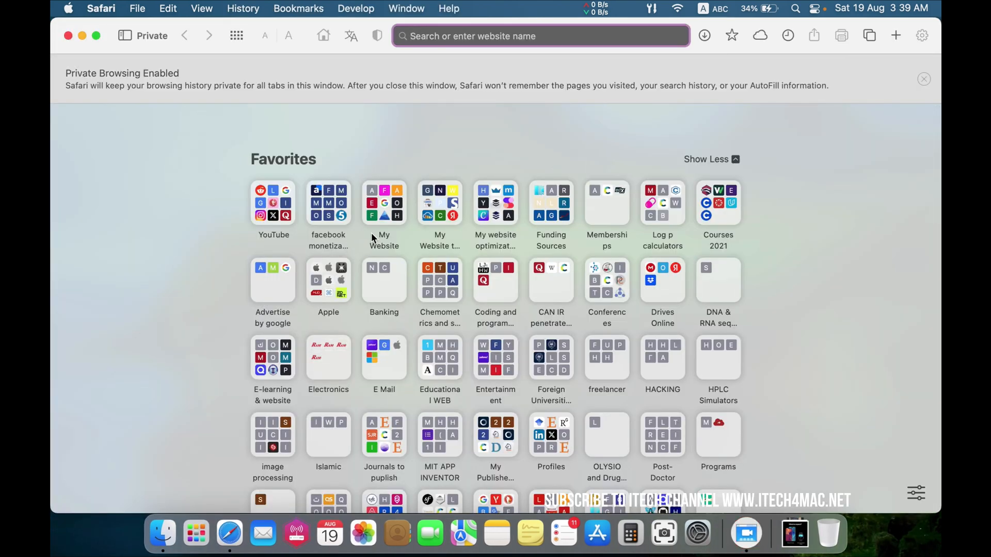
type("google.com/?client=safari")
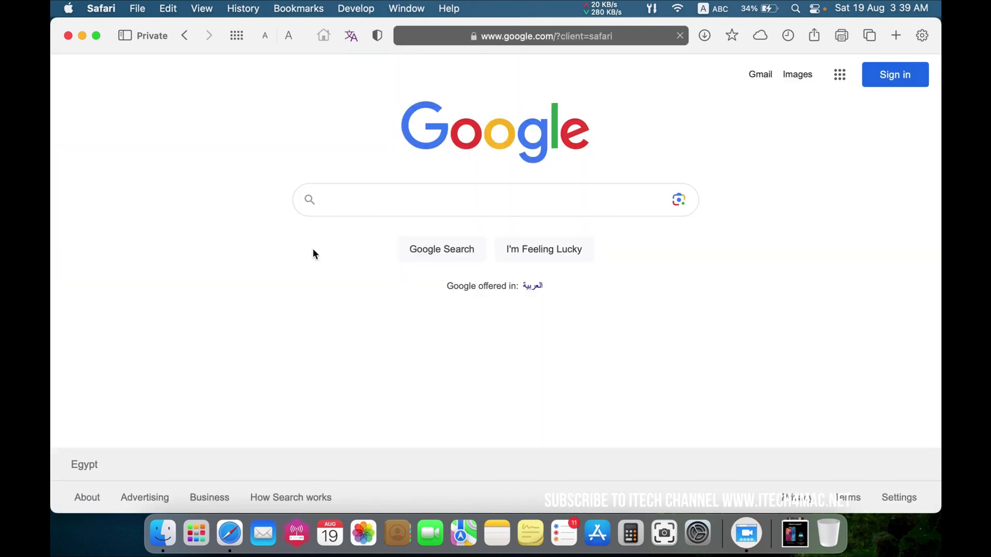
type("g")
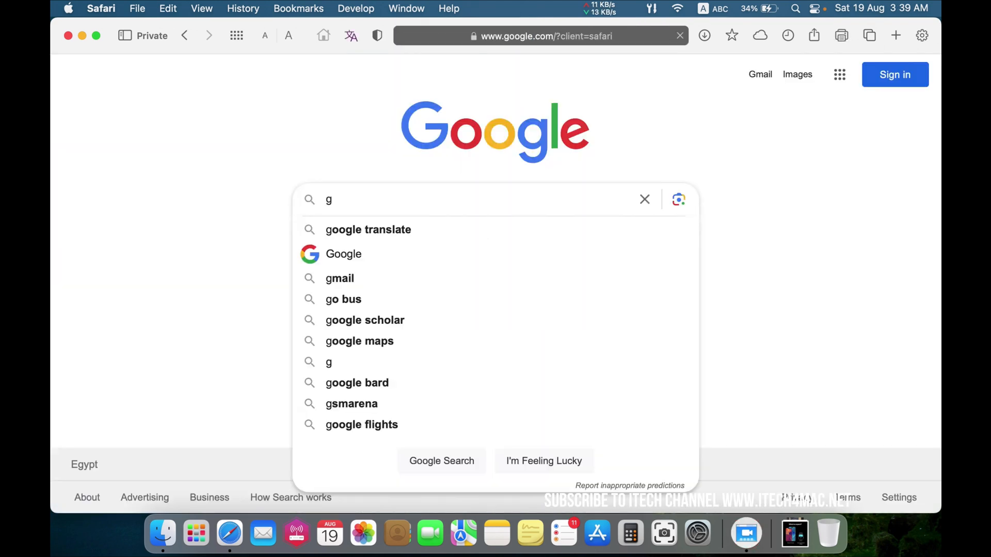
type("ibmac")
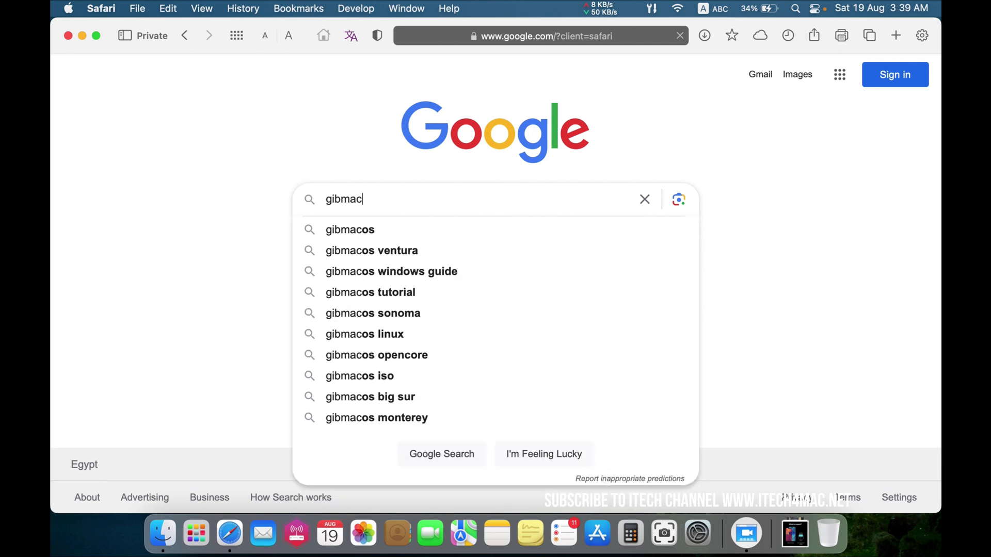
Search for gibmacos and show the corpnewt/gibMacOS repository's Code download options
left_click(350, 229)
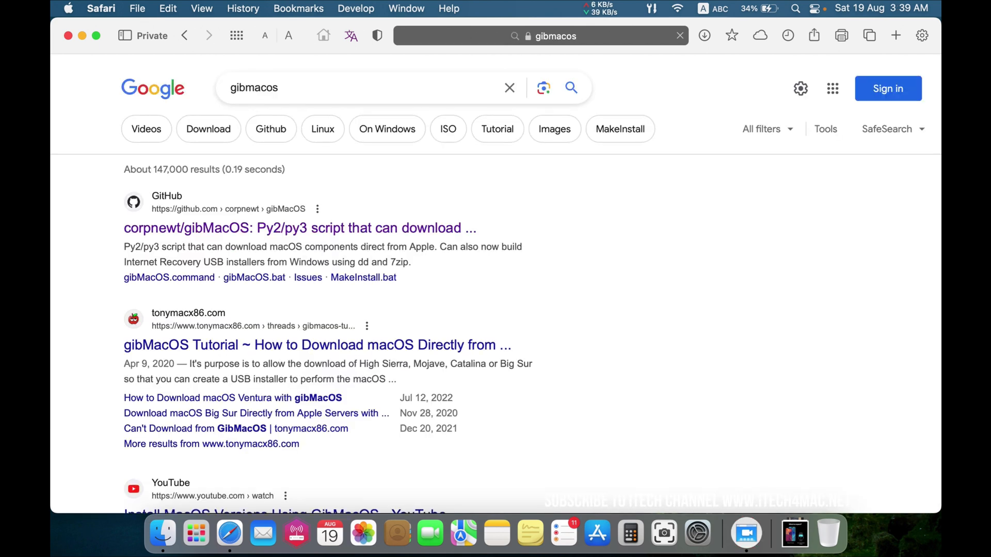
mouse_move(176, 203)
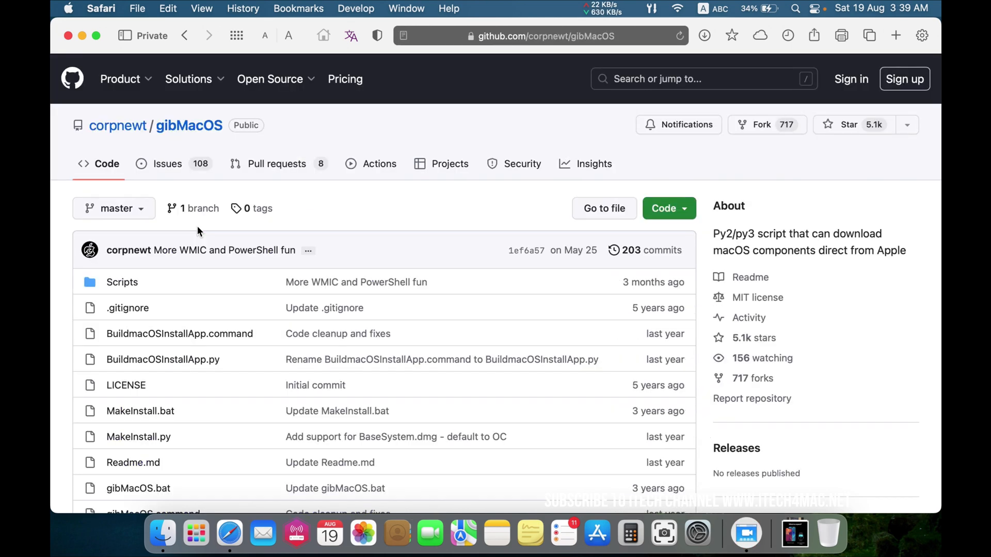
left_click(669, 209)
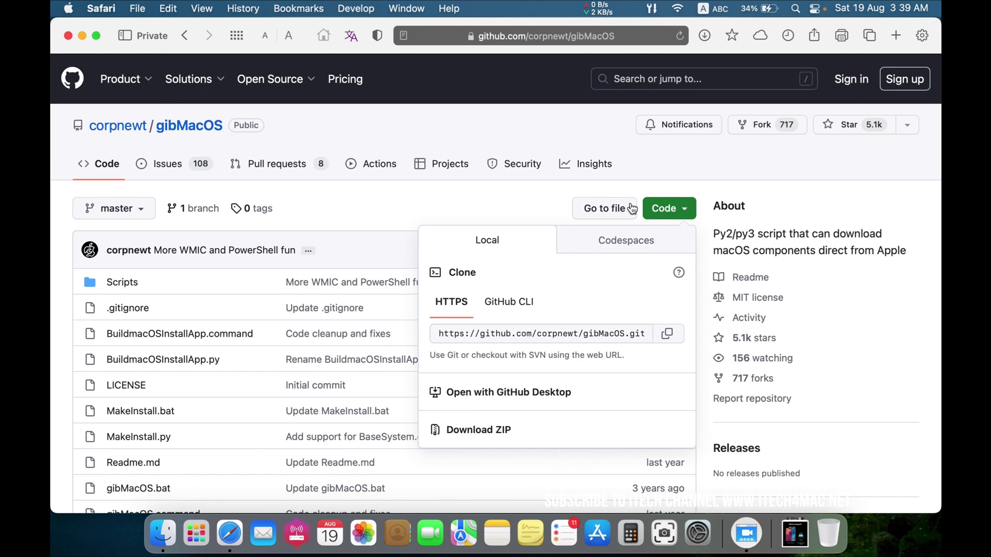
mouse_move(492, 337)
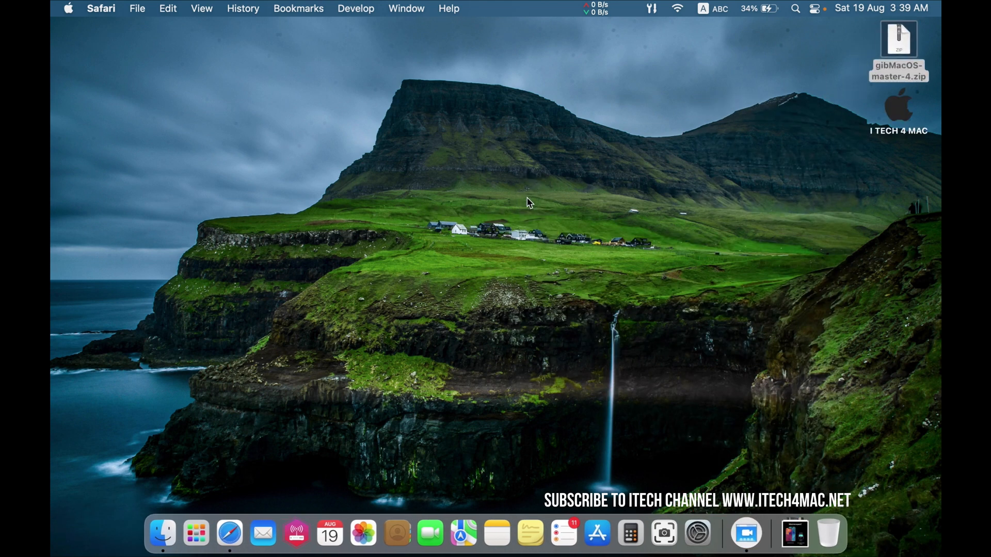
Extract gibMacOS-master-4.zip, open the gibMacOS-master folder and select gibMacOS.command
left_click(898, 39)
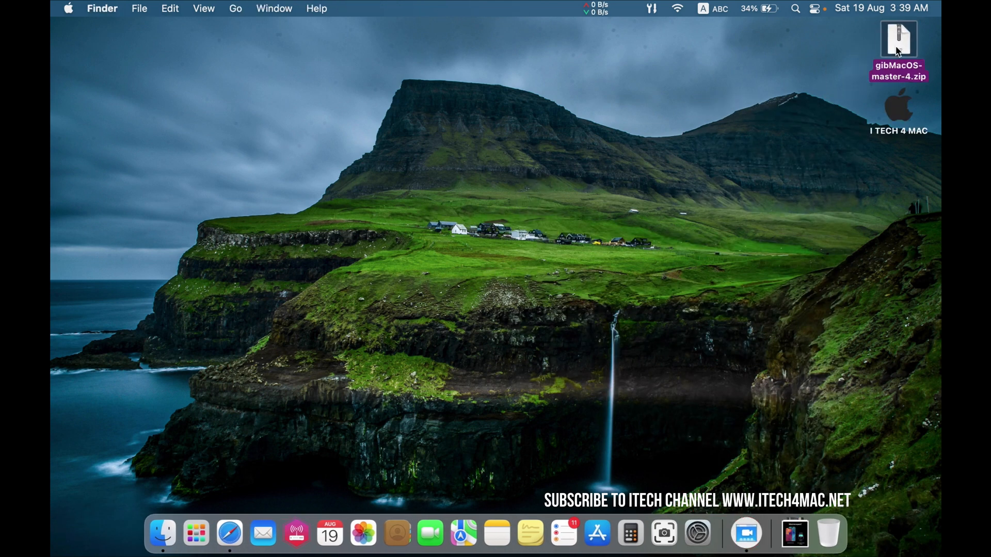
double_click(898, 39)
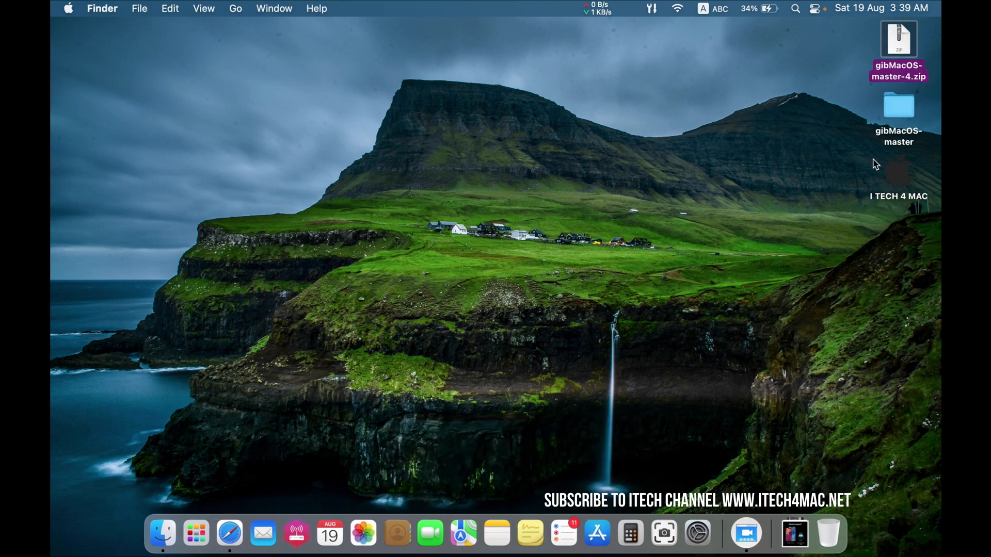
double_click(898, 105)
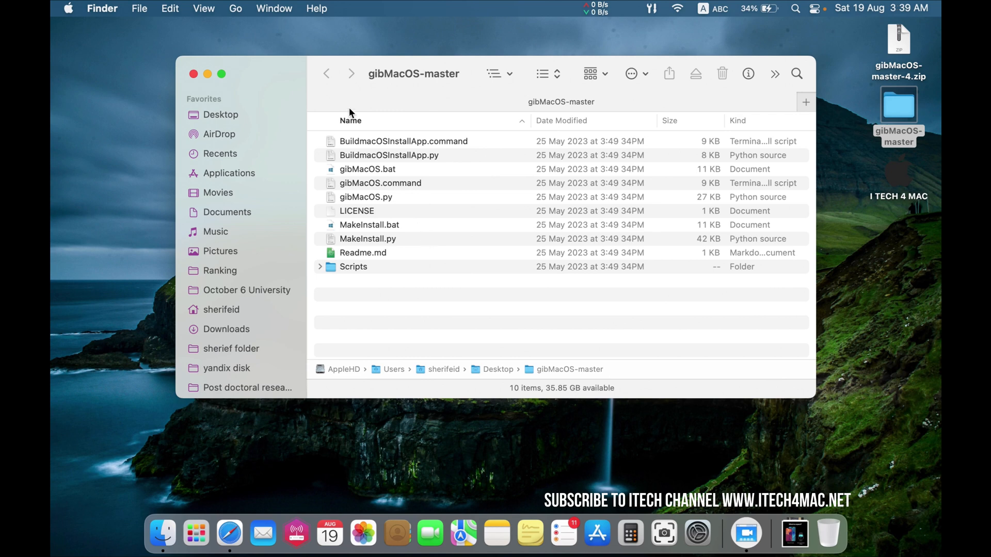
mouse_move(383, 196)
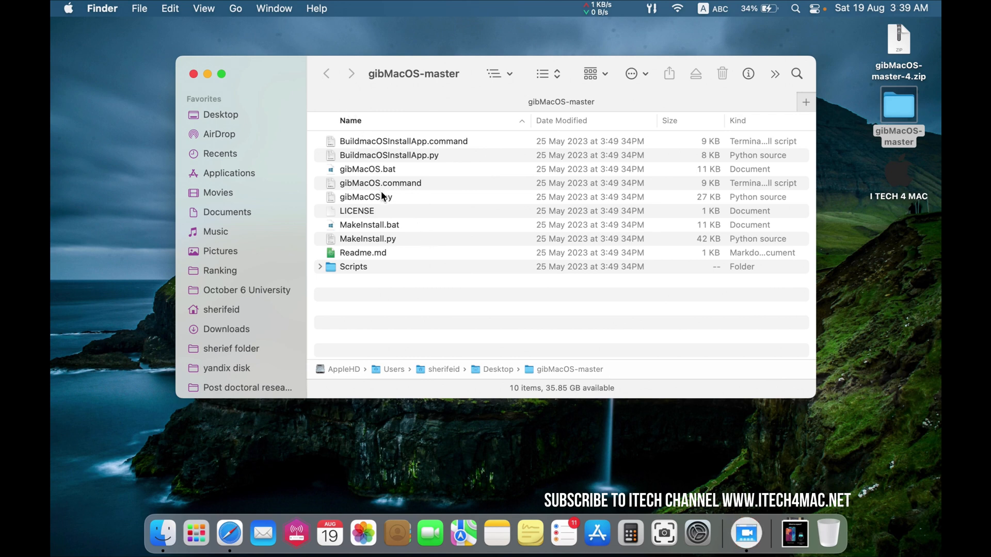
left_click(380, 183)
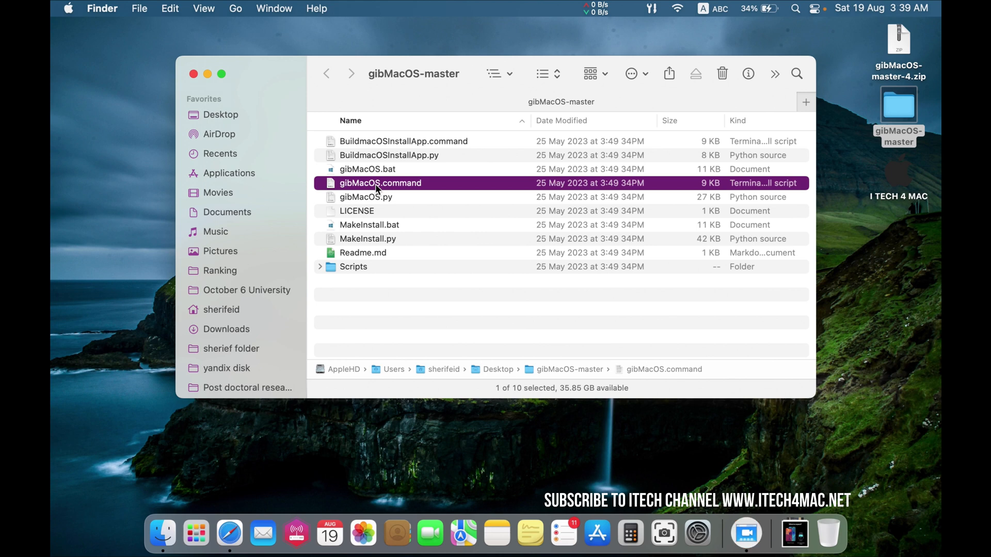
Launch gibMacOS.command, using Open Anyway in Security & Privacy to bypass the developer block
double_click(380, 182)
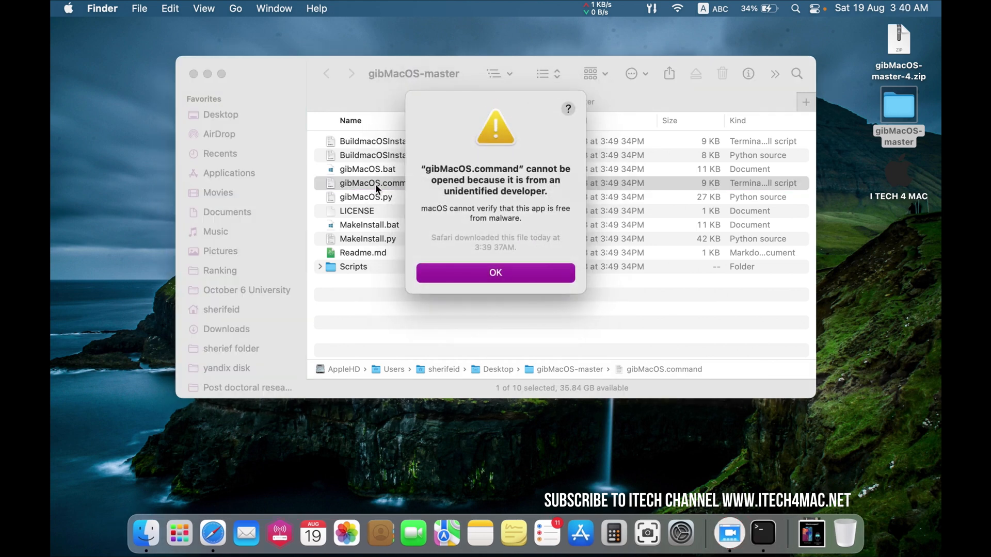
mouse_move(496, 273)
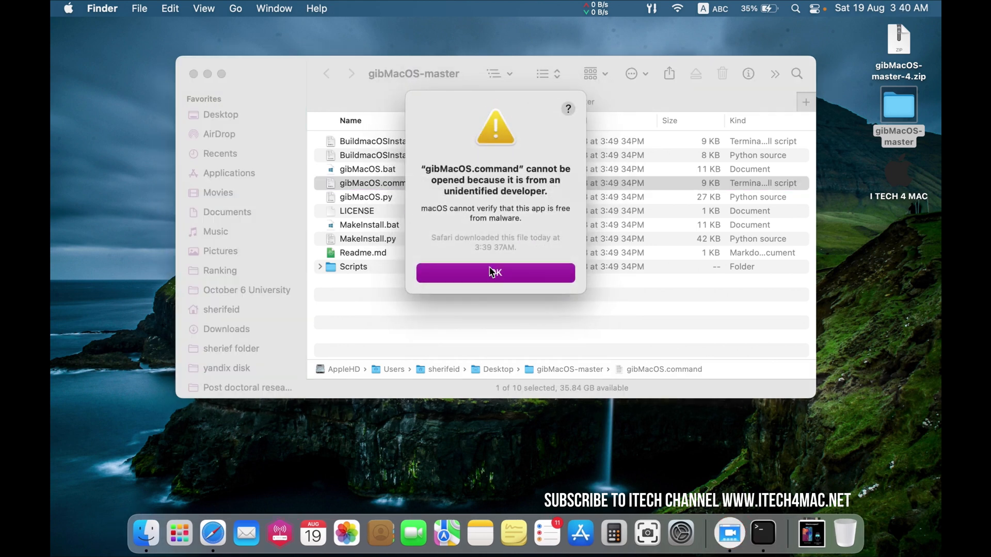
left_click(495, 273)
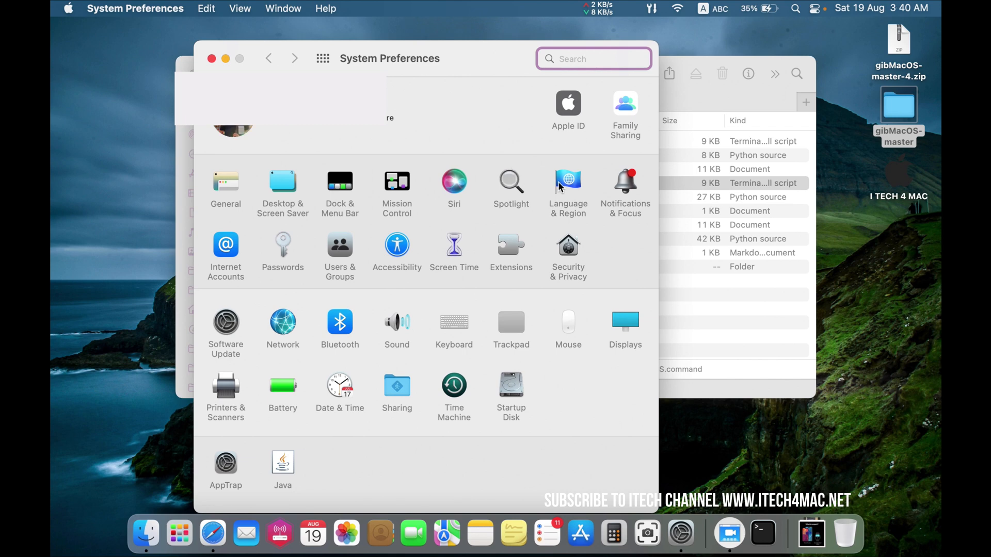
left_click(568, 246)
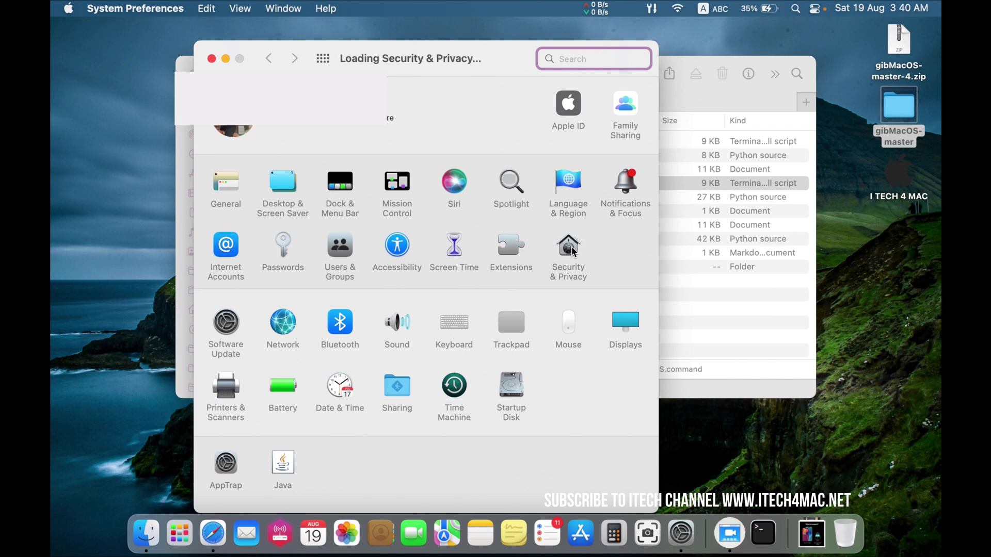
left_click(568, 246)
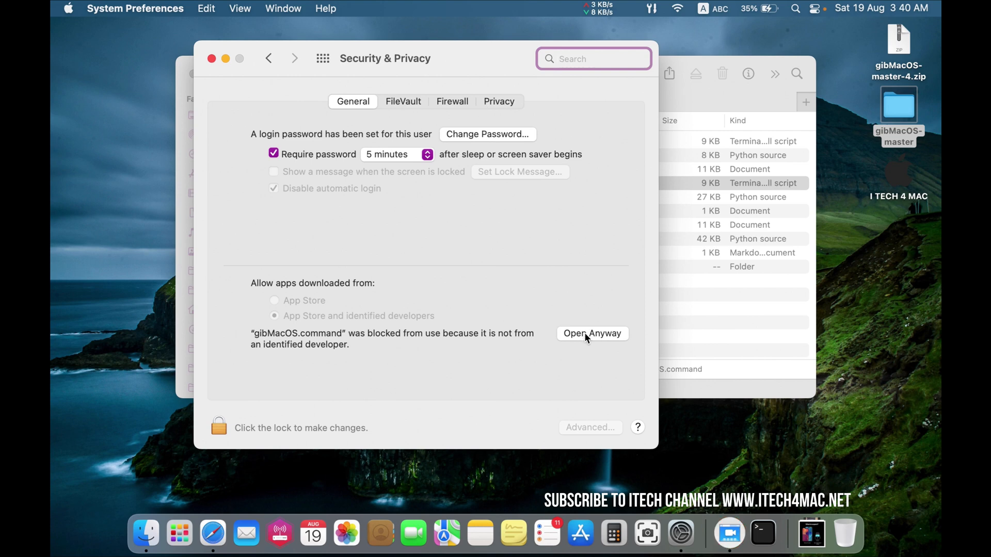
left_click(592, 333)
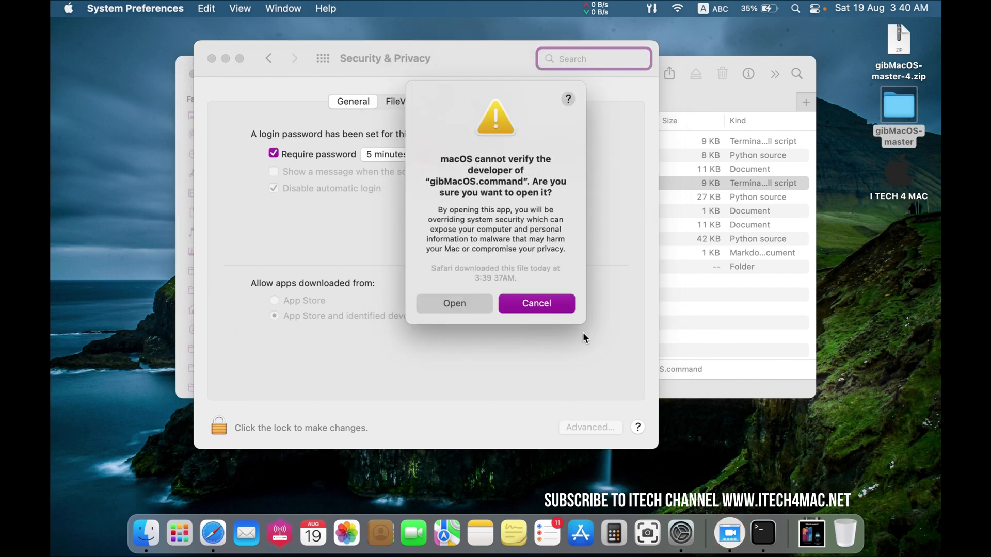
left_click(453, 303)
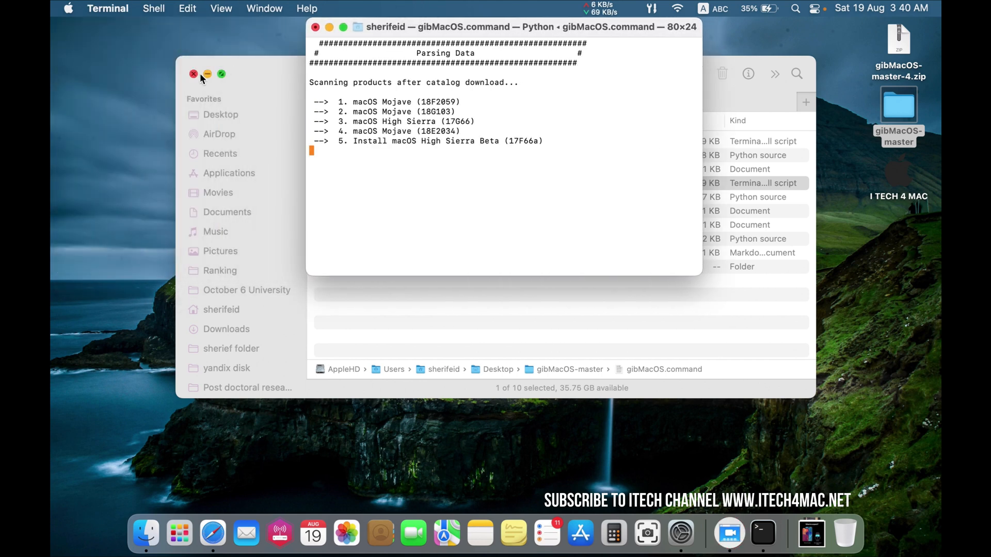
left_click(193, 74)
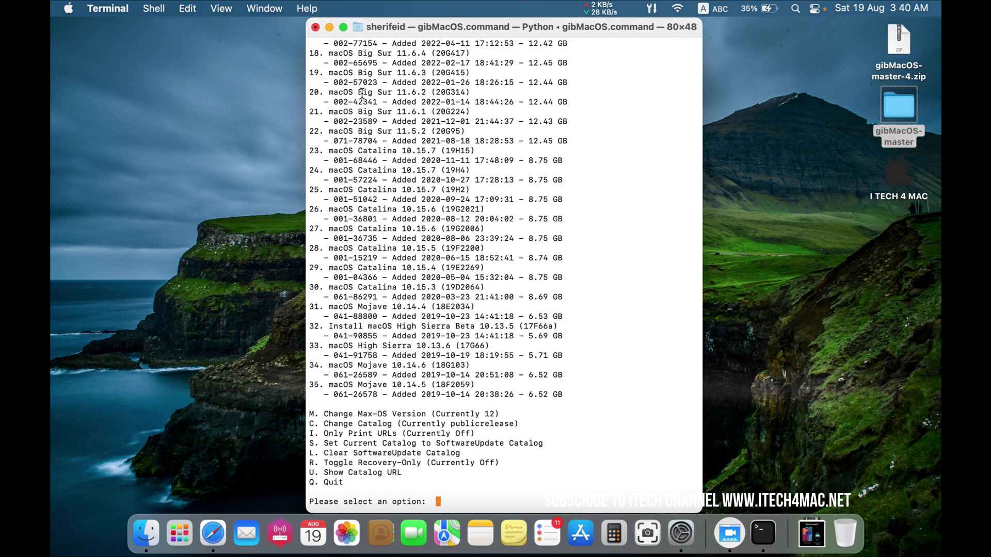
scroll("up", 3)
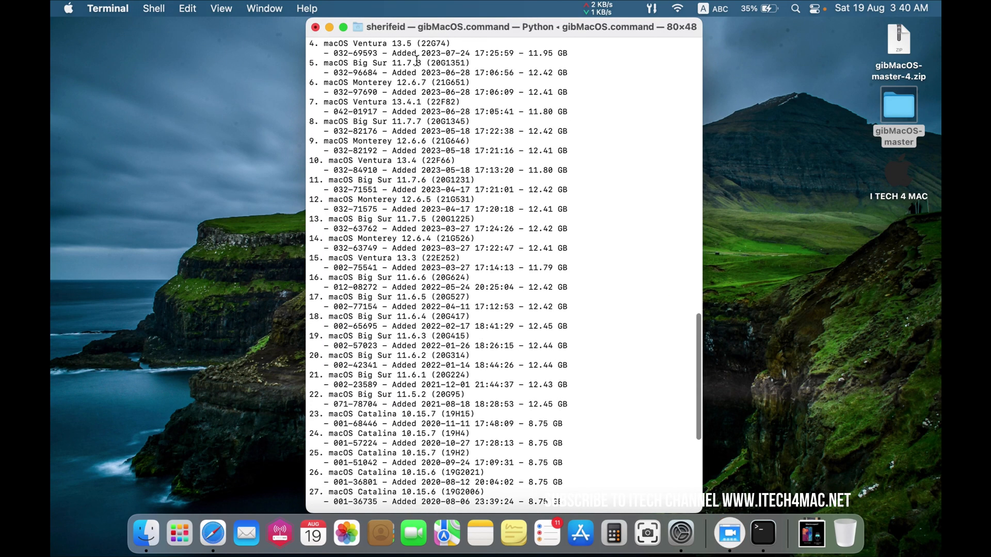
scroll("down", 3)
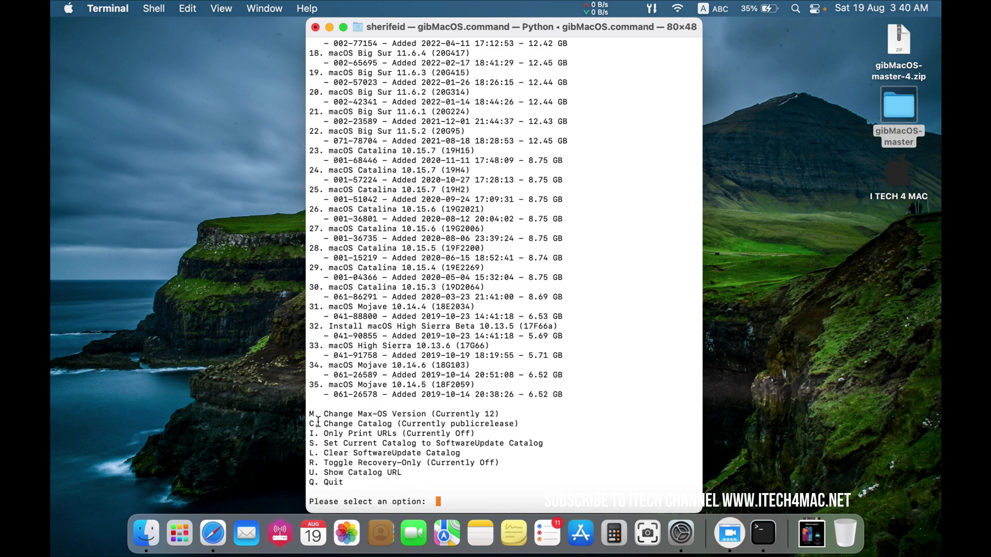
Choose C to change catalog and enter 4 to select the developer catalog
double_click(419, 423)
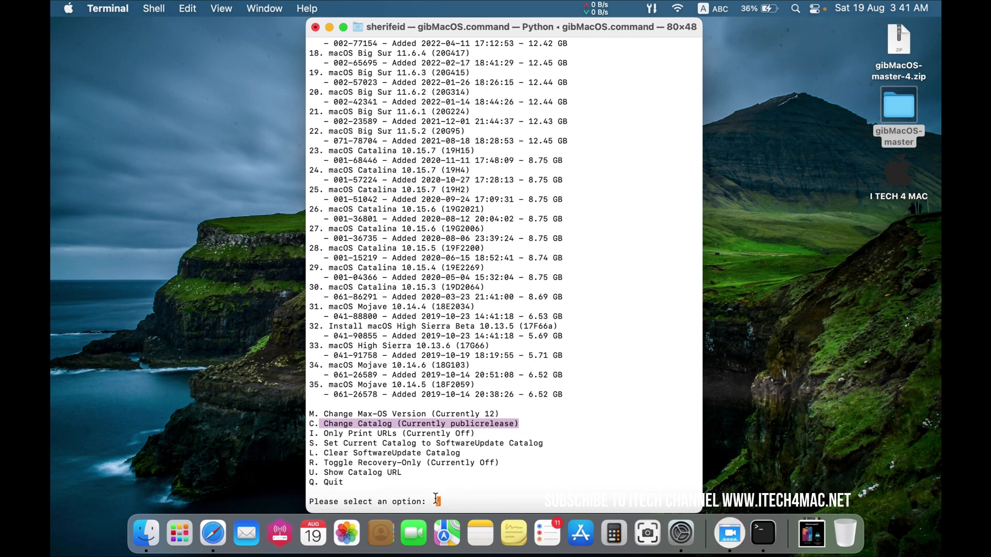
type("c")
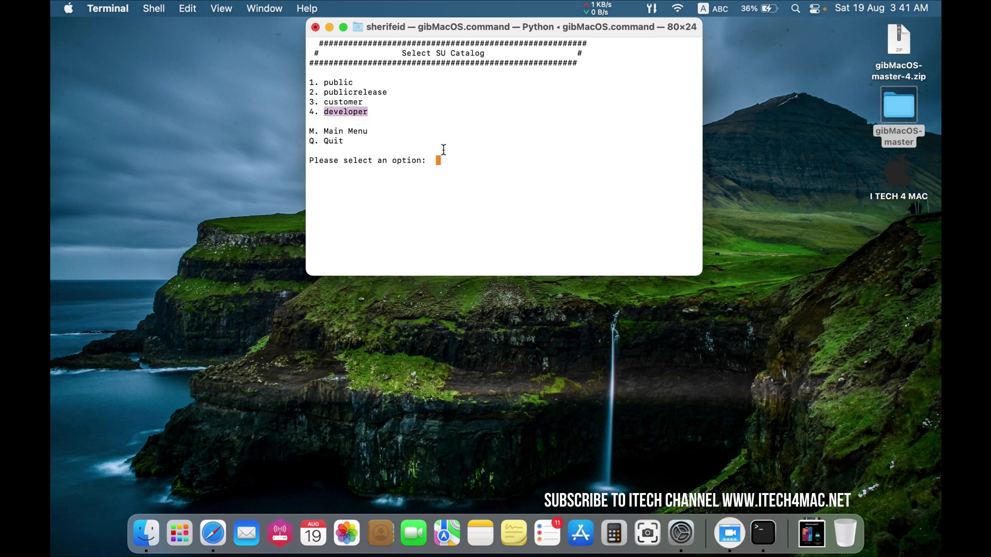
type("4")
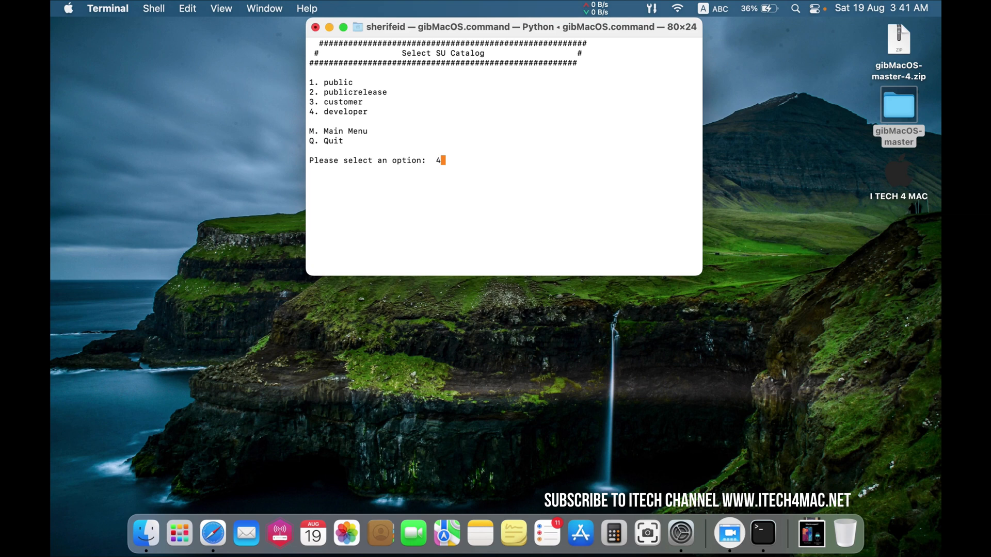
key("return")
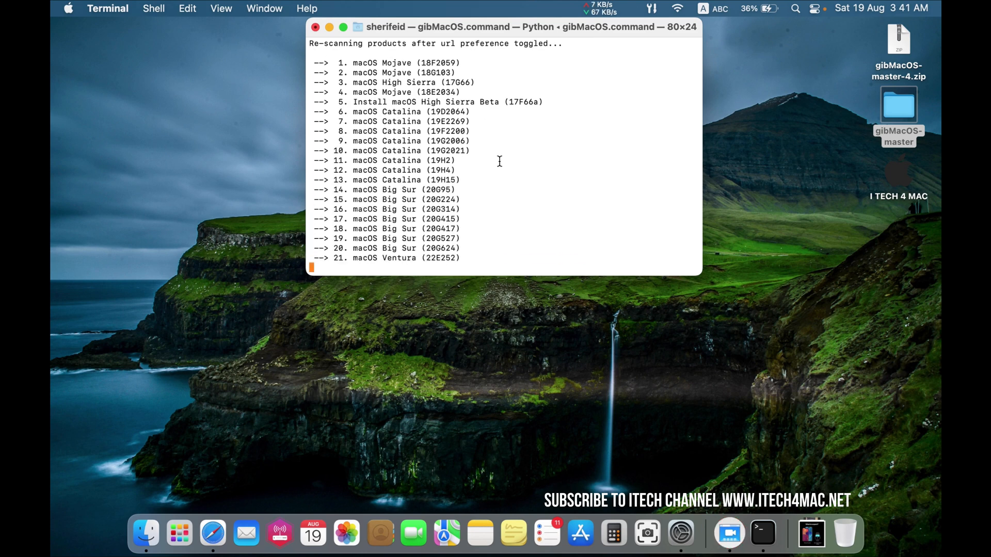
Scroll the rescanned product list and highlight the macOS Sonoma beta 14.0 entry
scroll("down", 3)
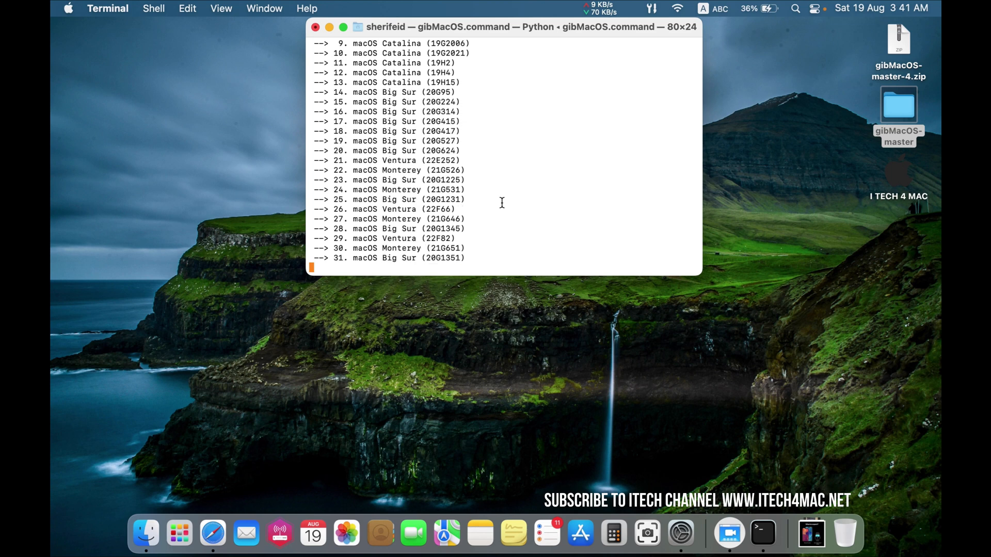
key("Return")
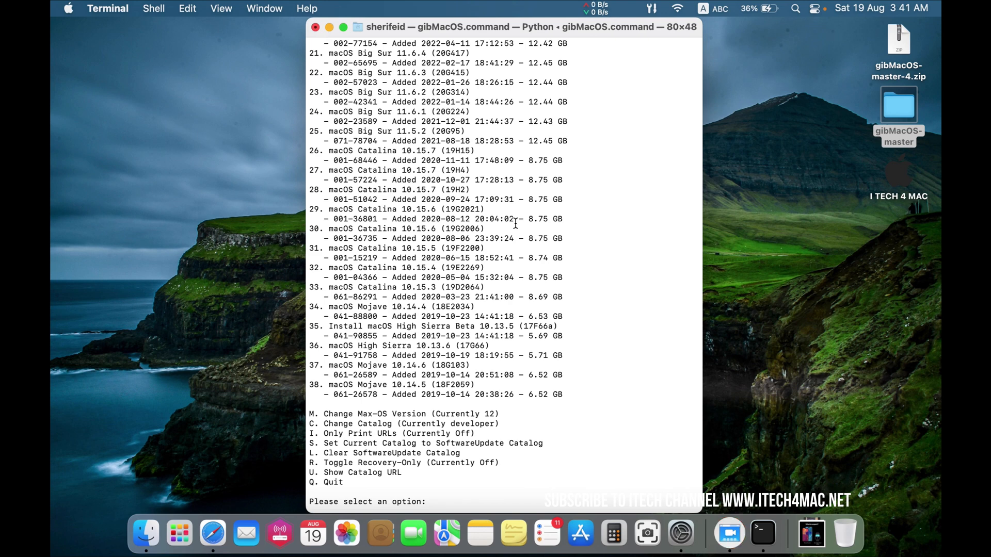
scroll("up", 3)
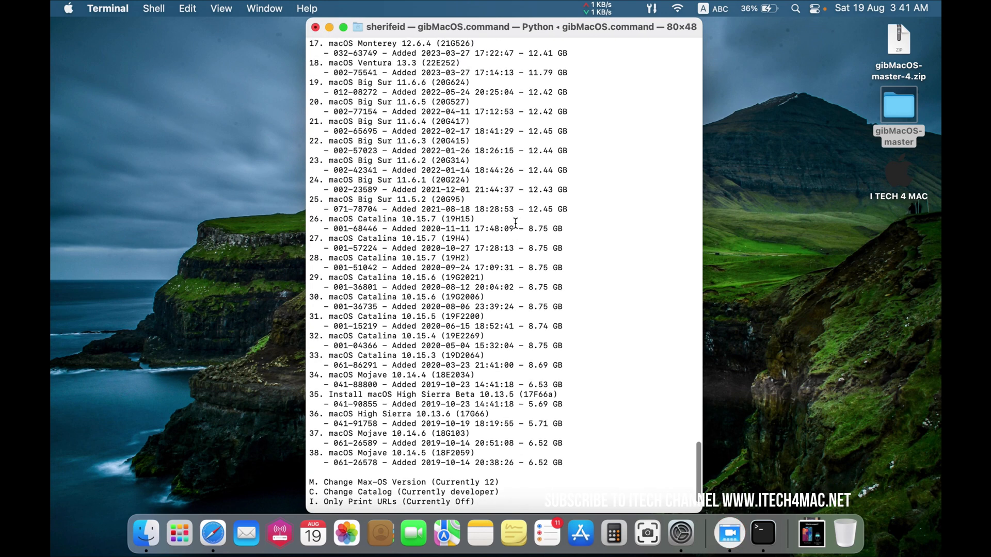
scroll("up", 3)
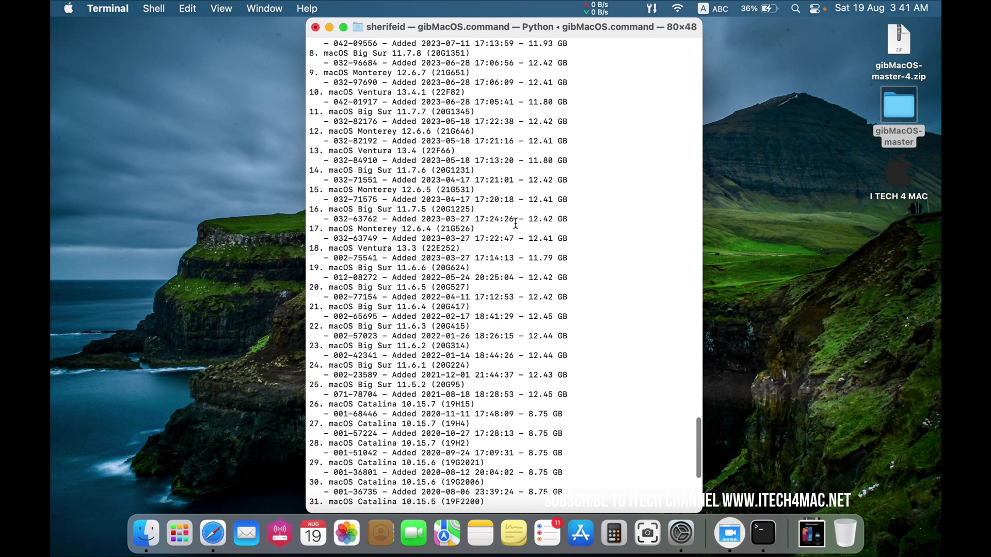
scroll("up", 3)
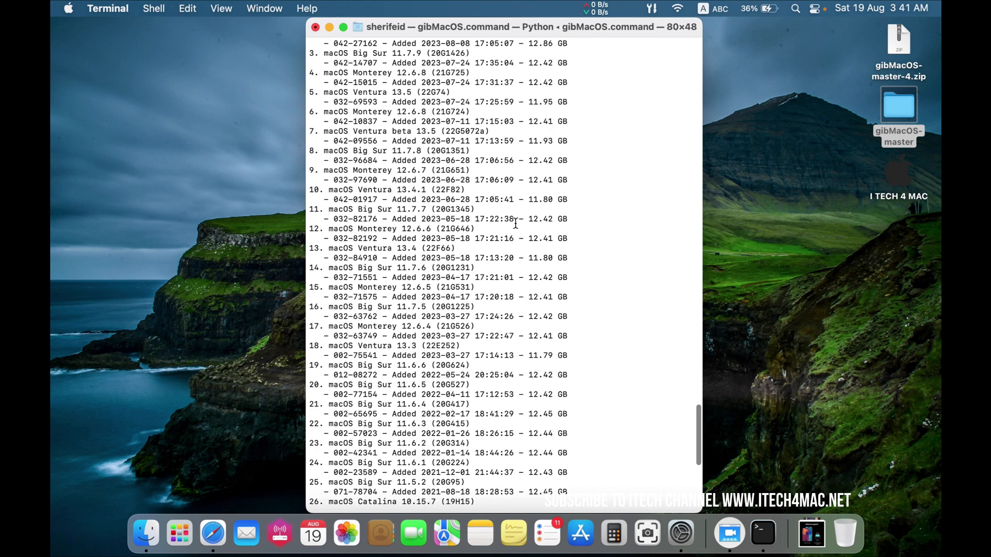
scroll("up", 3)
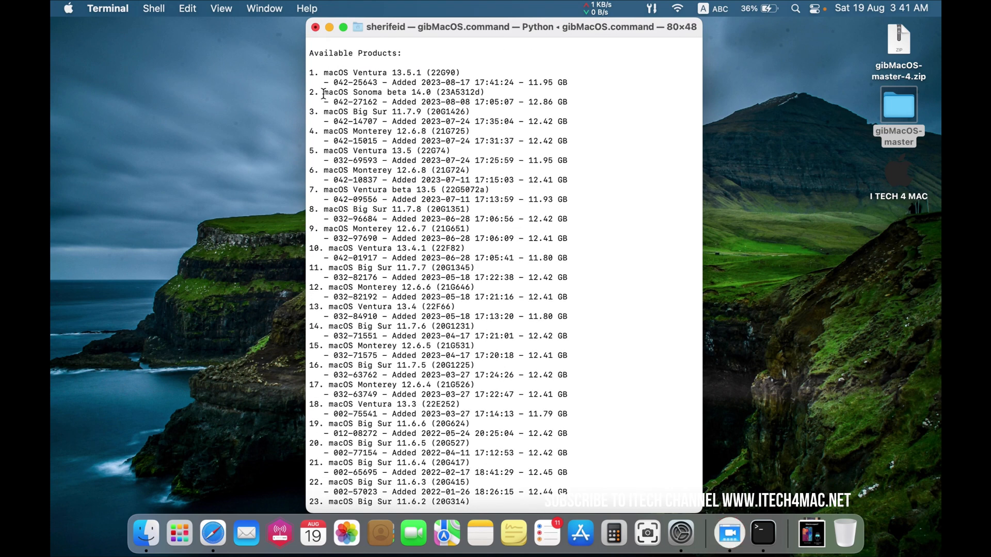
double_click(402, 92)
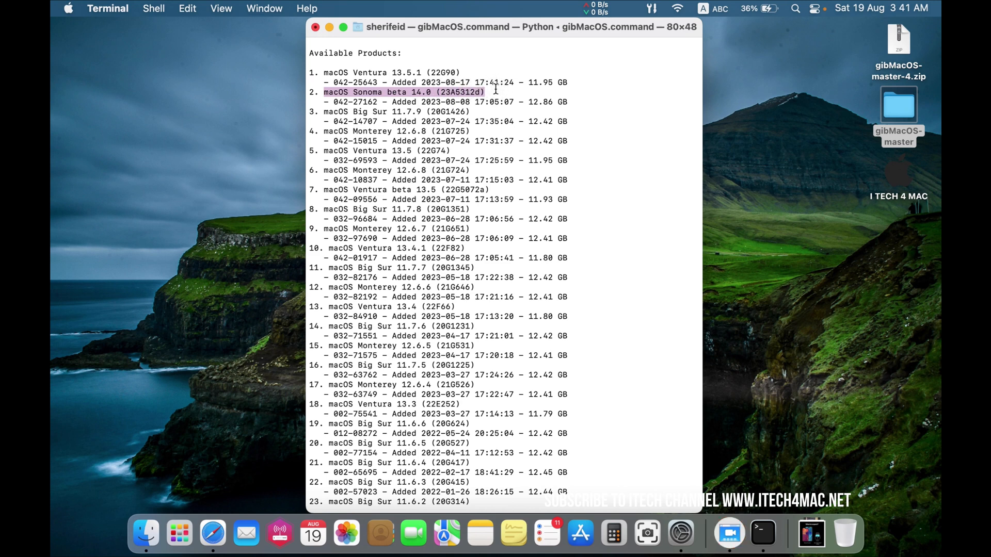
mouse_move(506, 128)
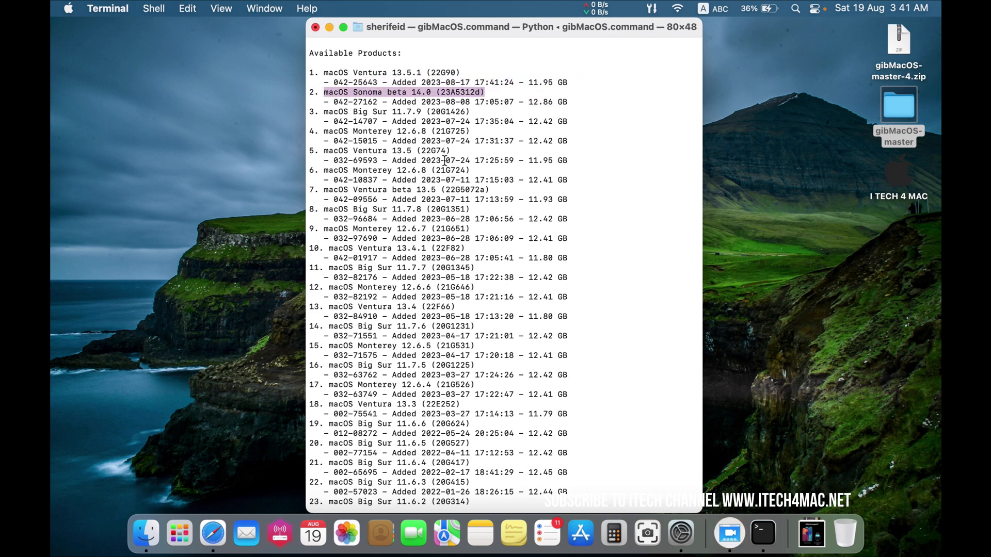
Enter option 2 to download the macOS Sonoma beta 14.0 installer files
scroll("down", 3)
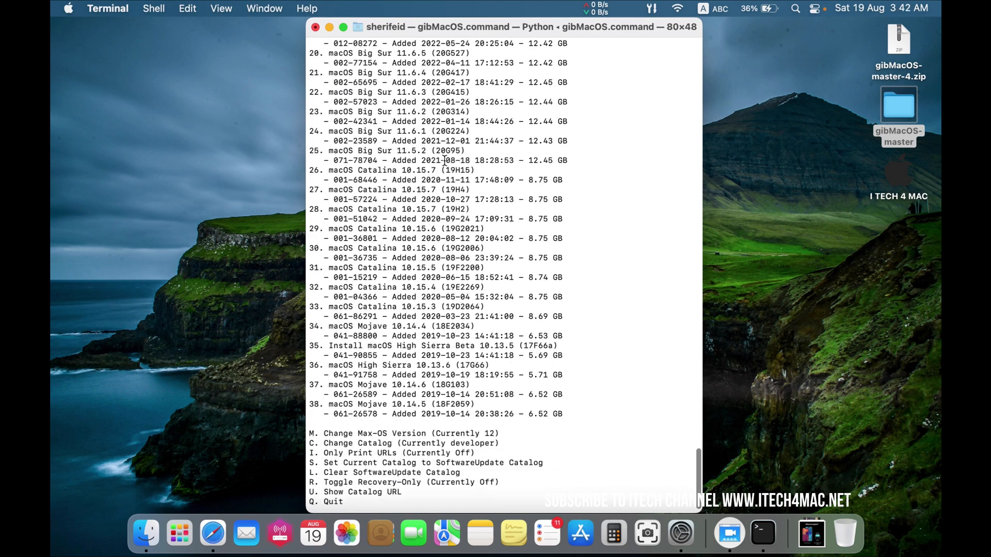
scroll("down", 3)
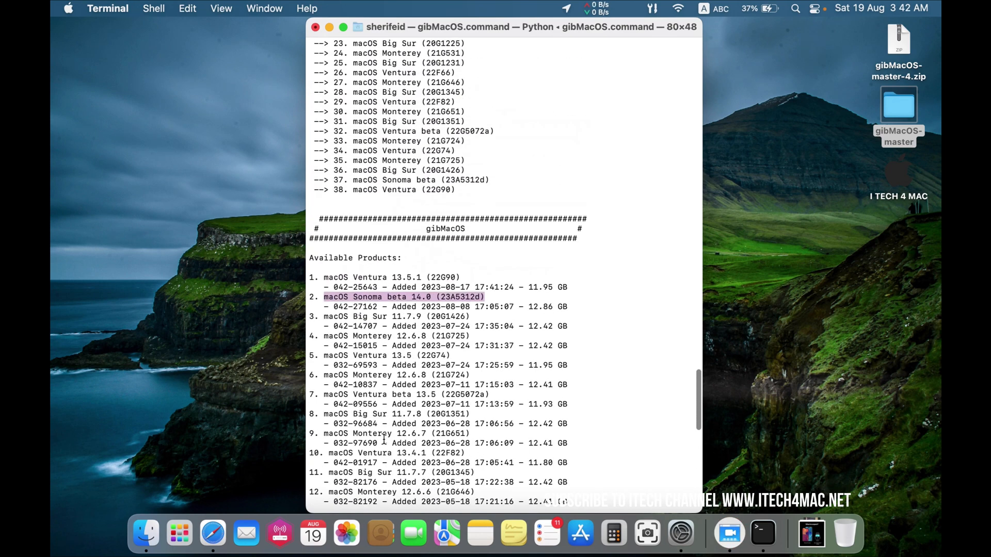
scroll("down", 3)
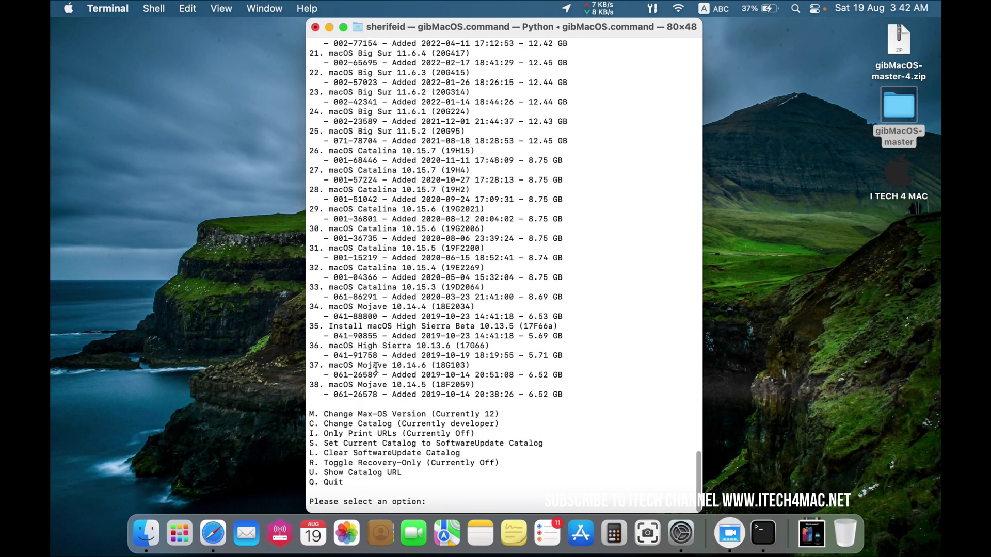
type("2")
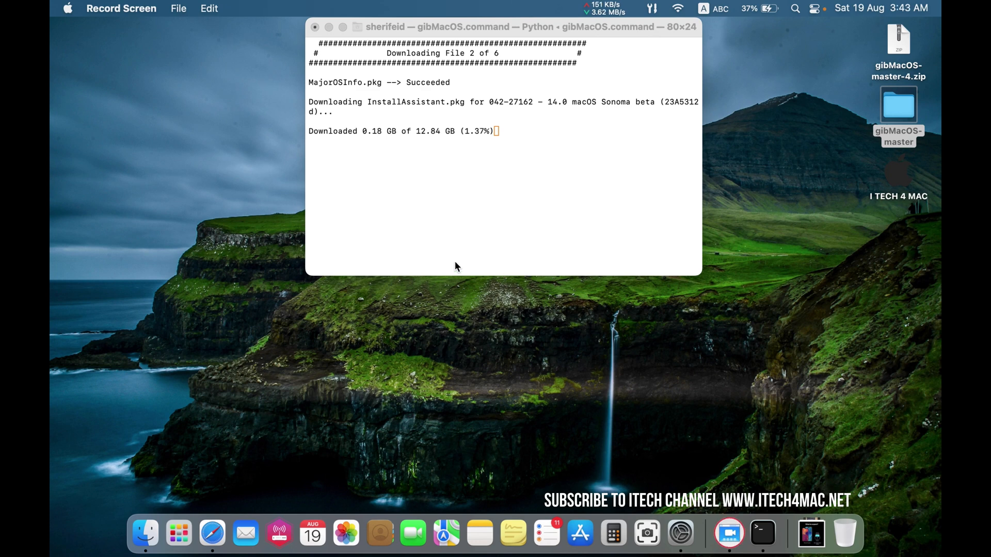
mouse_move(239, 427)
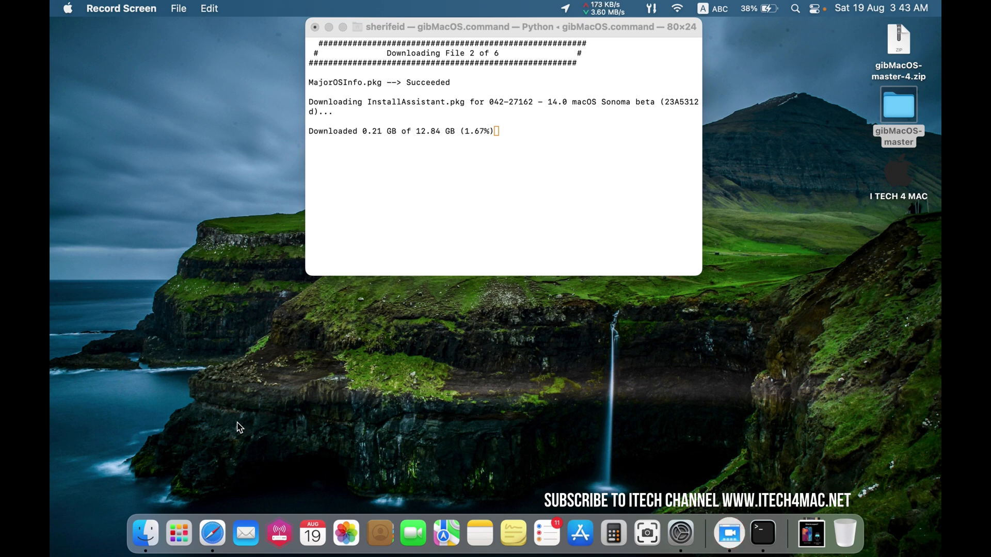
mouse_move(262, 403)
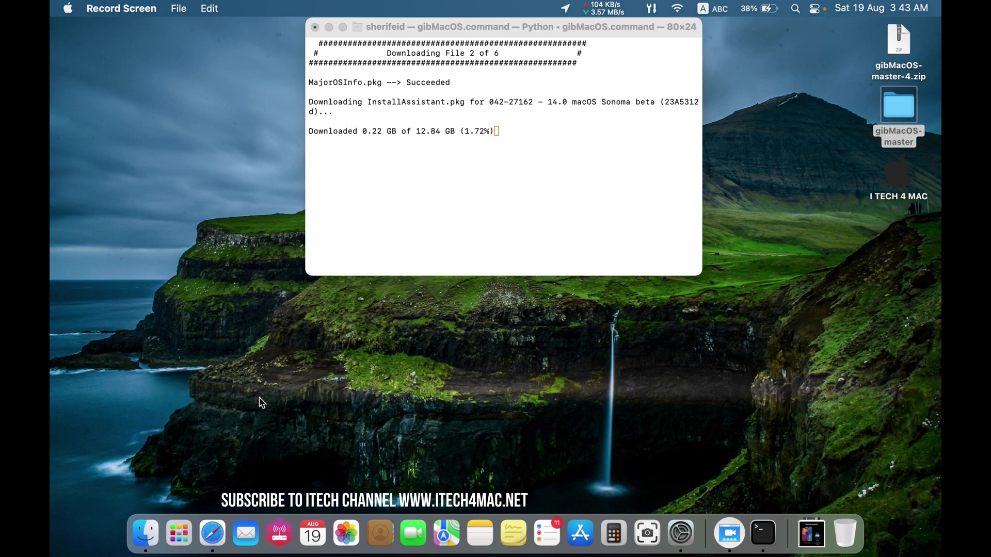